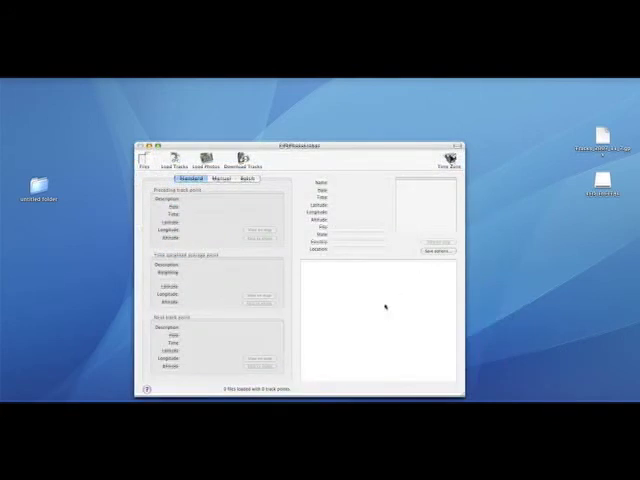
pyautogui.moveTo(360, 148)
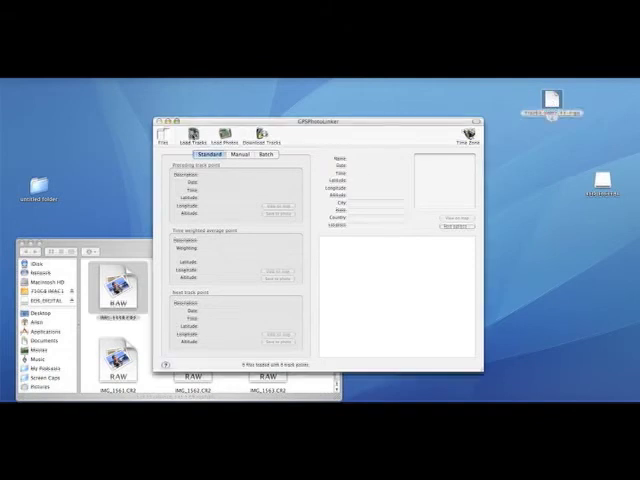
# - Load the GPS track log file and the photos to geotag, then show the Batch matching options
pyautogui.click(188, 136)
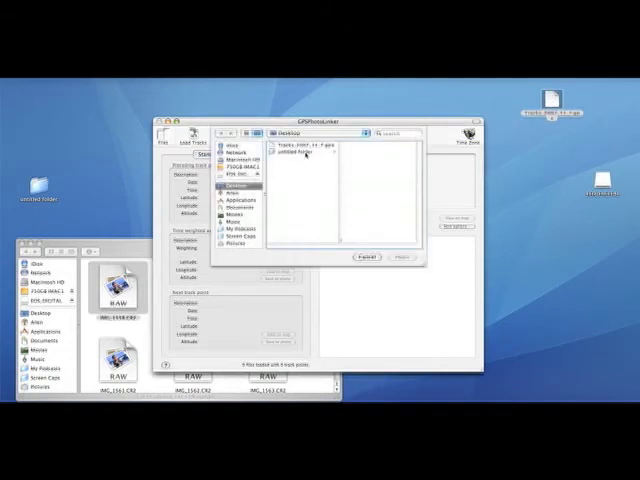
pyautogui.click(364, 258)
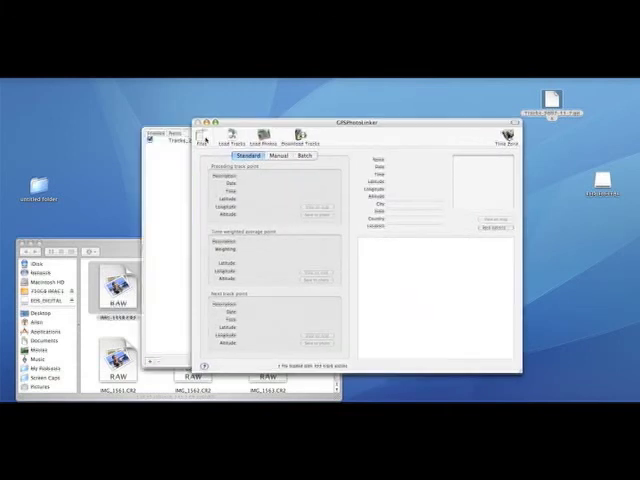
pyautogui.click(136, 148)
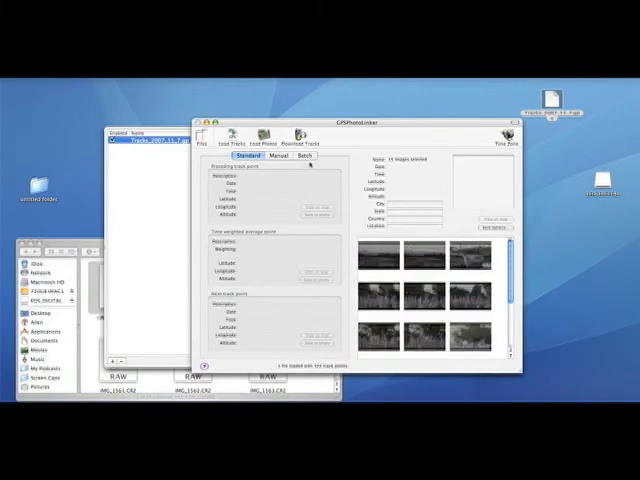
pyautogui.click(310, 156)
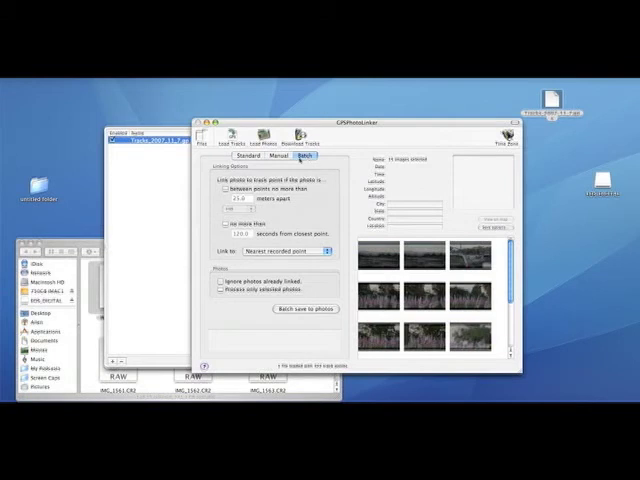
# - Batch save the track positions into every loaded photo and confirm writing the coordinates
pyautogui.click(304, 308)
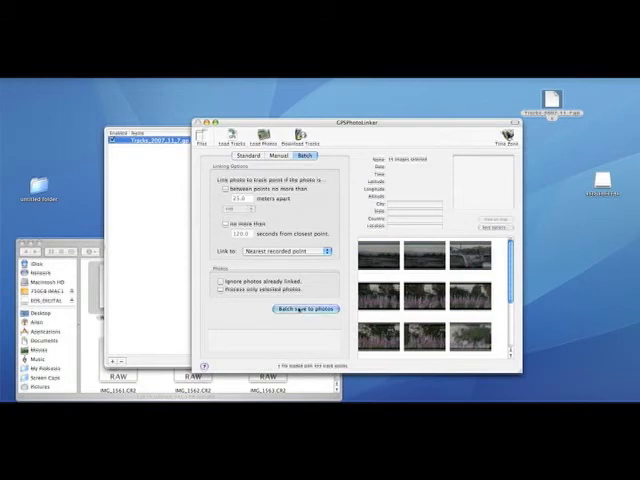
pyautogui.click(304, 308)
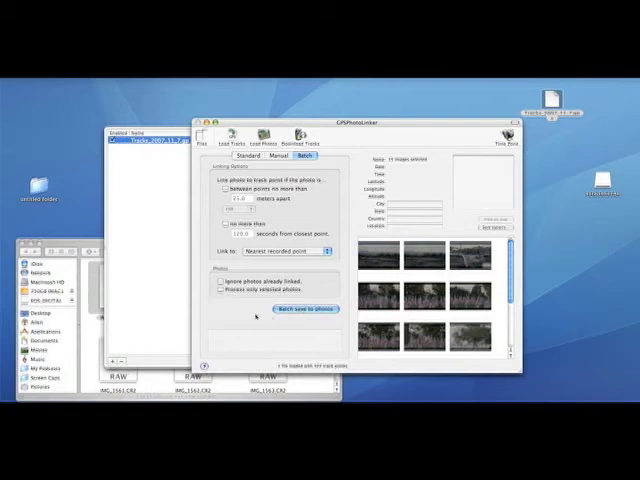
pyautogui.click(304, 308)
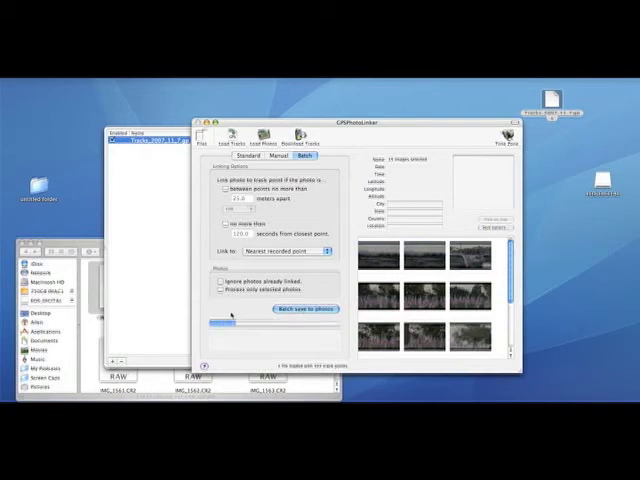
pyautogui.click(302, 310)
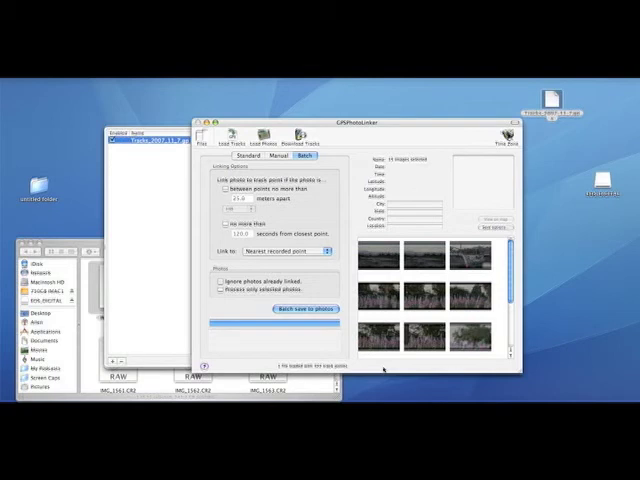
pyautogui.click(302, 312)
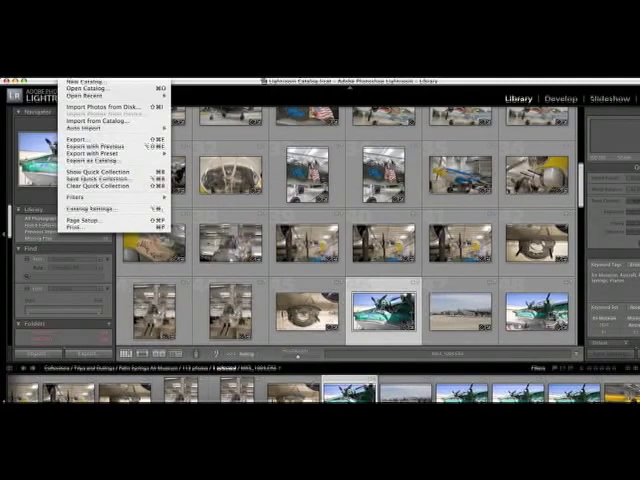
# - Import the Desktop folder of geotagged photos into the Lightroom catalog
pyautogui.click(100, 108)
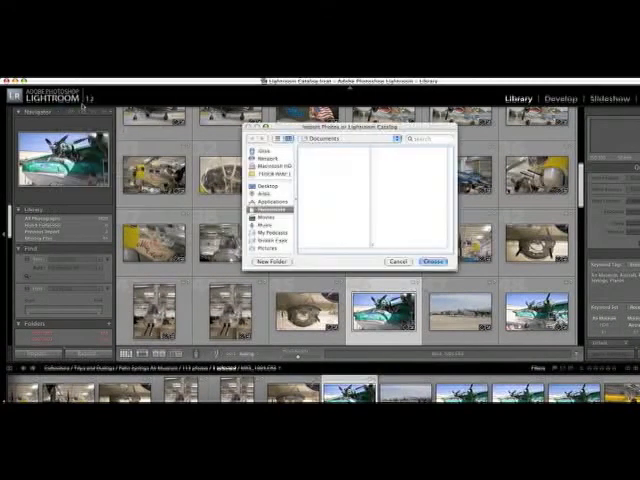
pyautogui.click(262, 186)
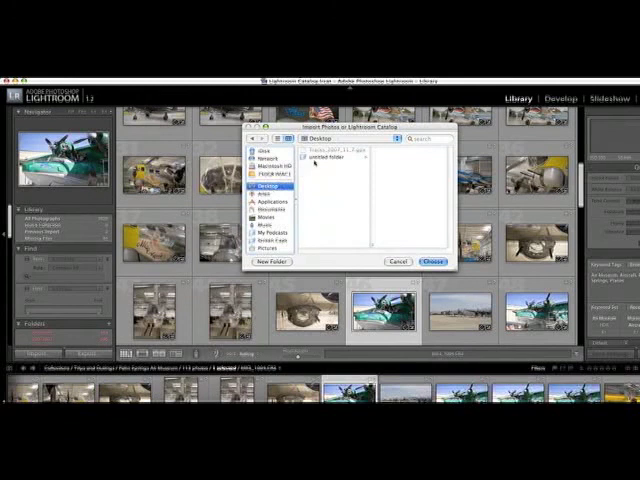
pyautogui.click(432, 260)
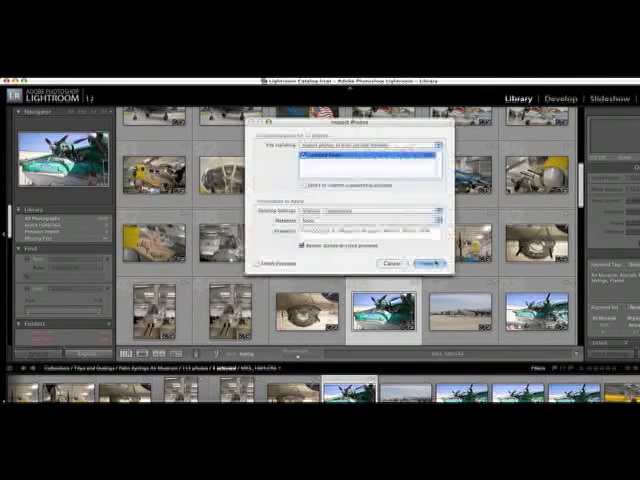
pyautogui.click(428, 264)
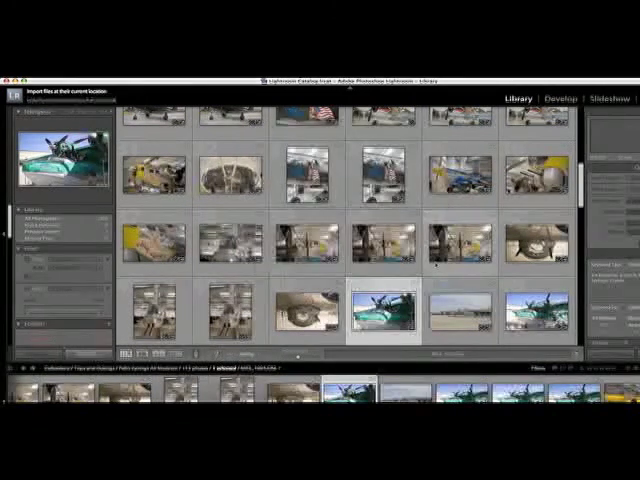
pyautogui.click(44, 228)
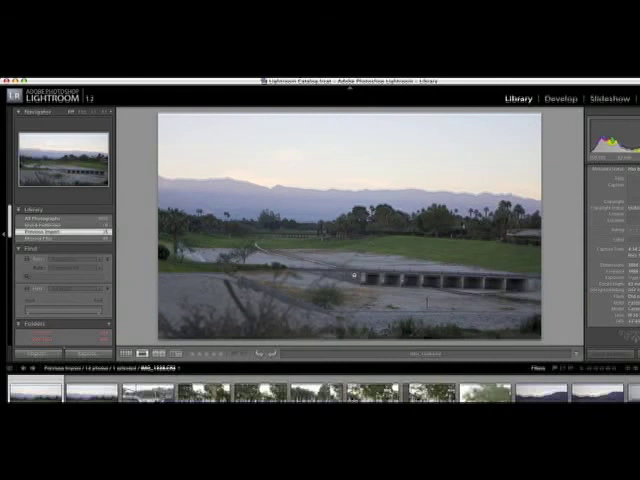
pyautogui.moveTo(316, 266)
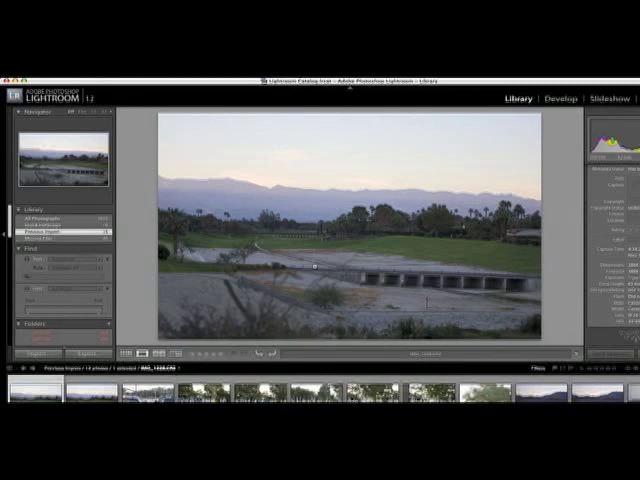
pyautogui.moveTo(356, 264)
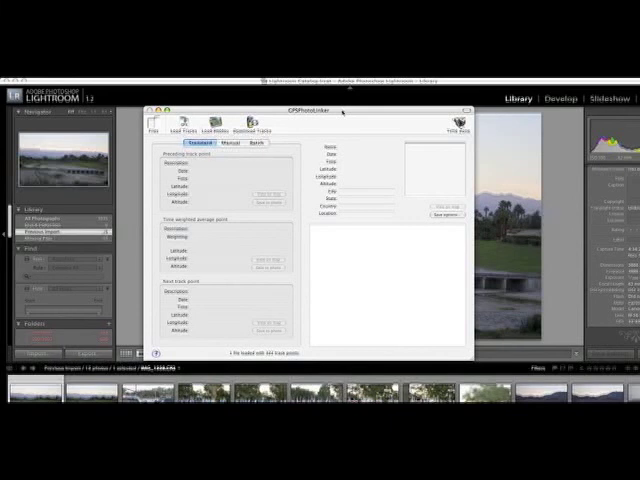
pyautogui.moveTo(392, 322)
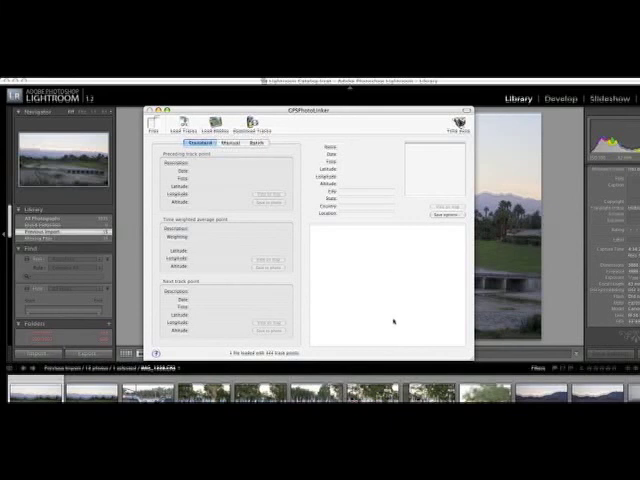